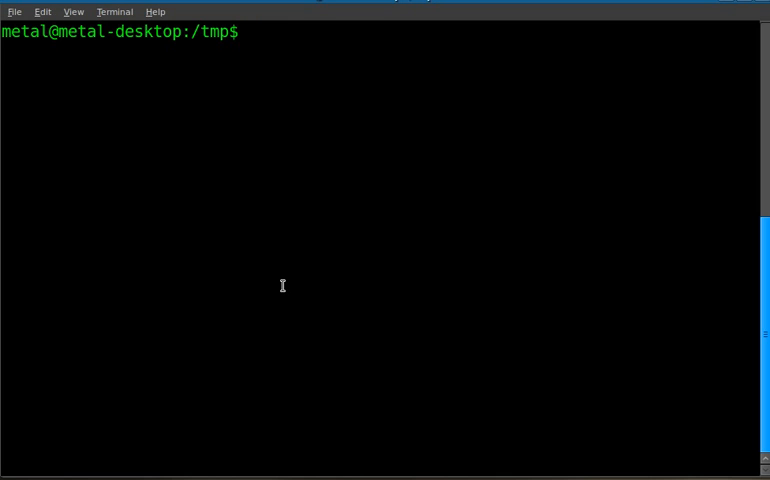
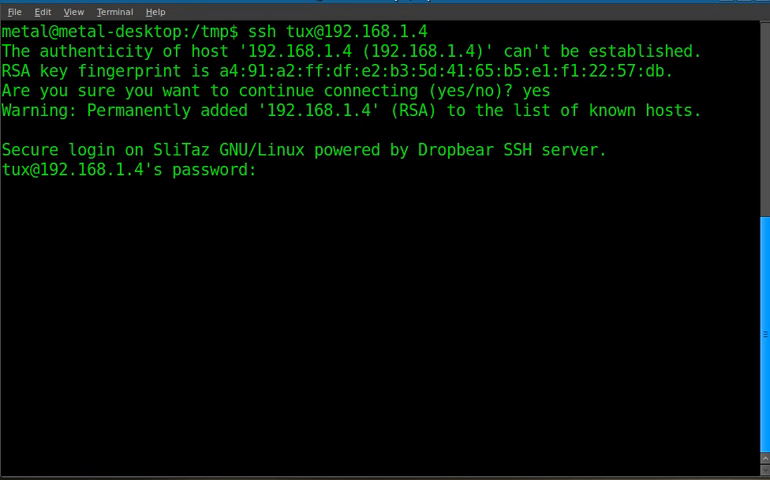
pyautogui.press('Return')
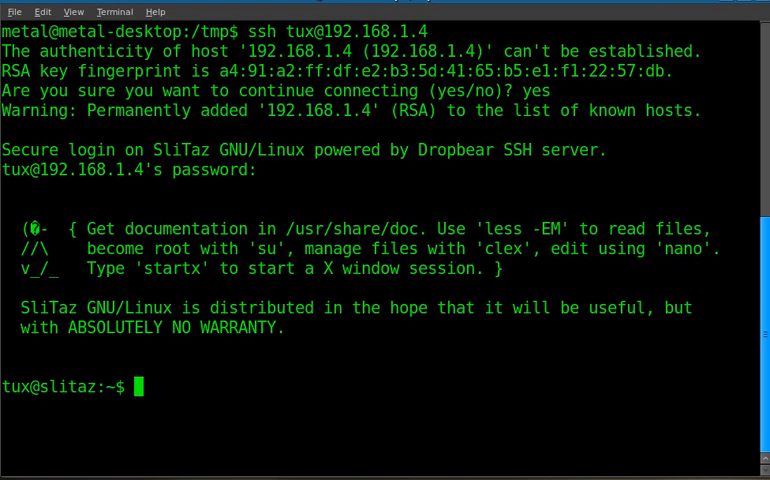
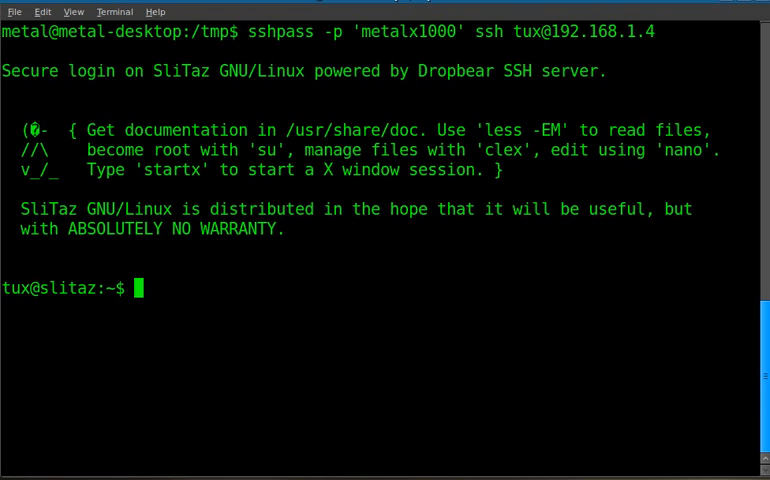
# Highlight the inline password in the sshpass login command
pyautogui.doubleClick(281, 31)
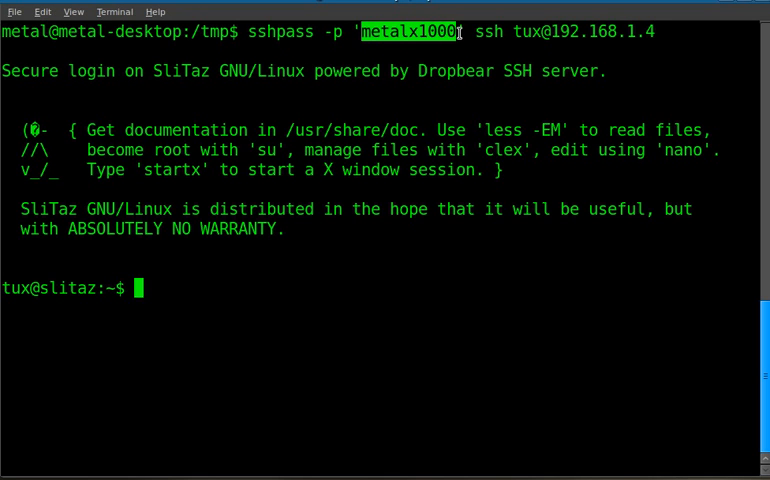
pyautogui.moveTo(448, 258)
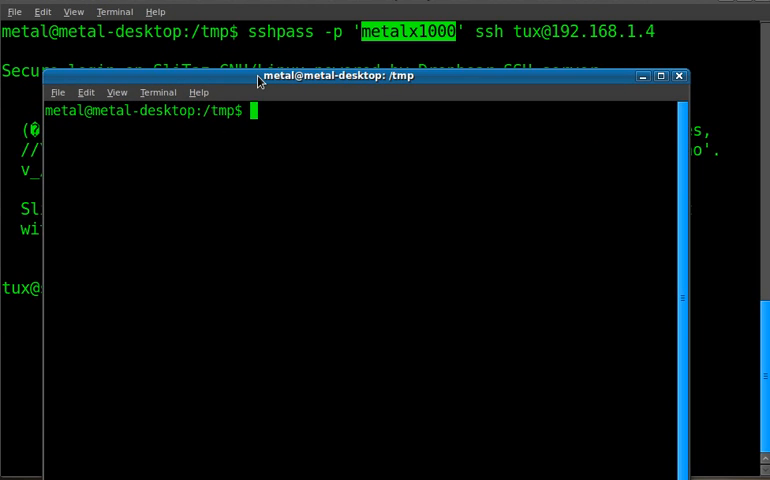
# Run ps ux to see the sshpass password masked as z's, then close that window
pyautogui.write('ps ux')
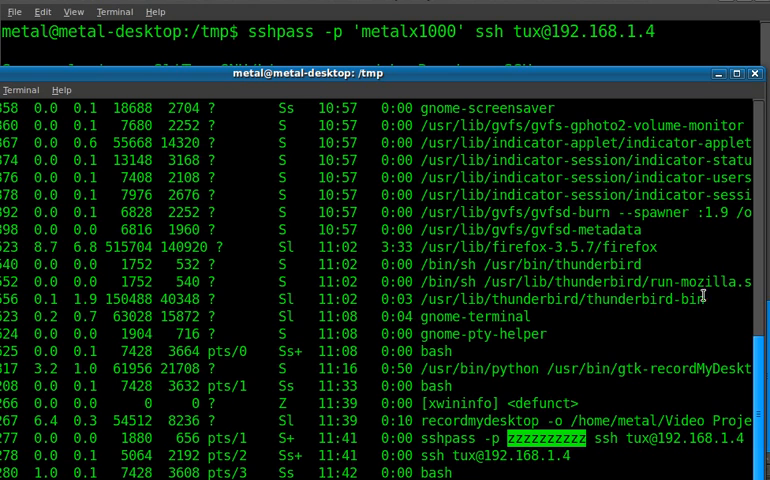
pyautogui.moveTo(756, 73)
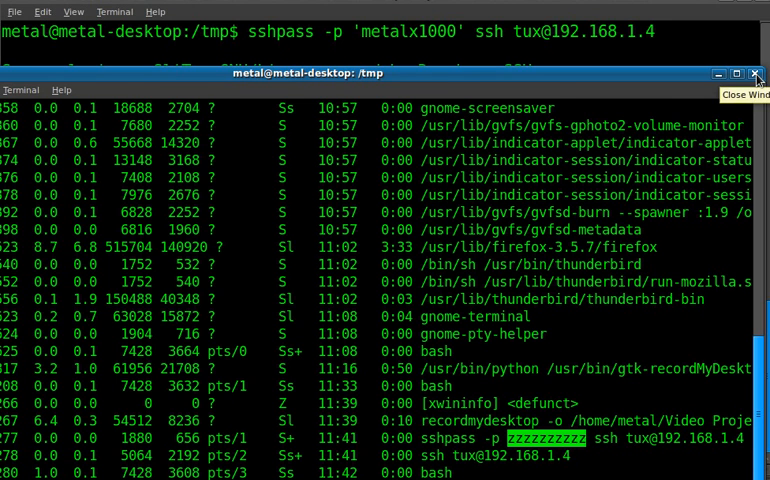
pyautogui.click(756, 74)
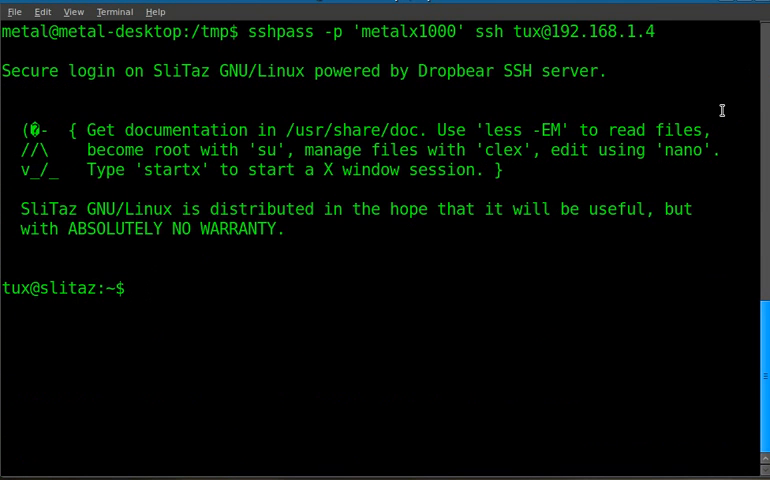